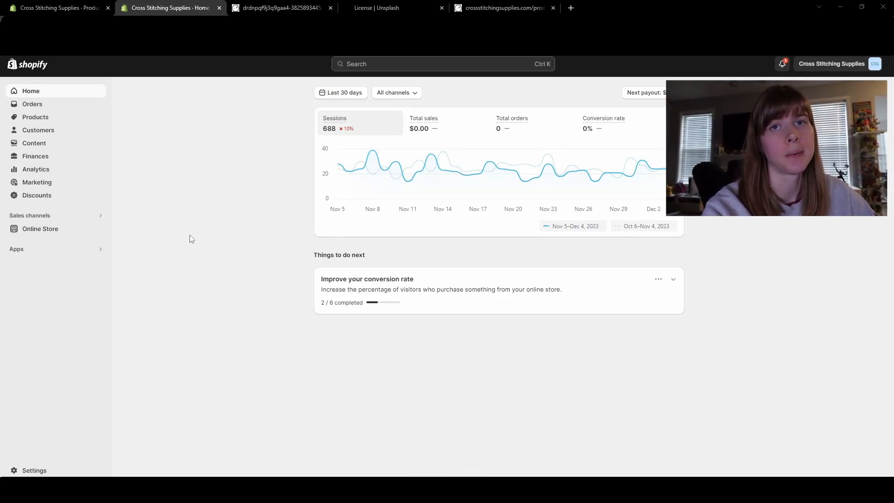
Step: Go to Products > Gift cards to list the store's issued gift cards
{"action": "left_click", "coordinate": [35, 117]}
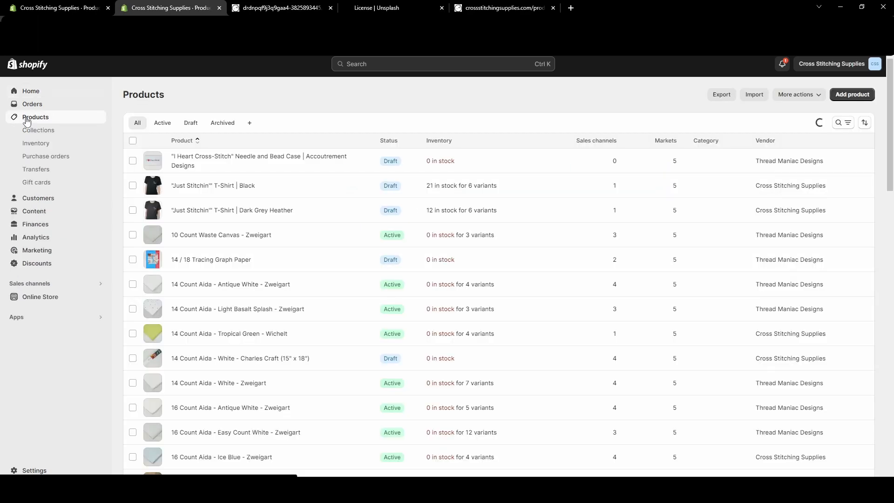
{"action": "left_click", "coordinate": [36, 182]}
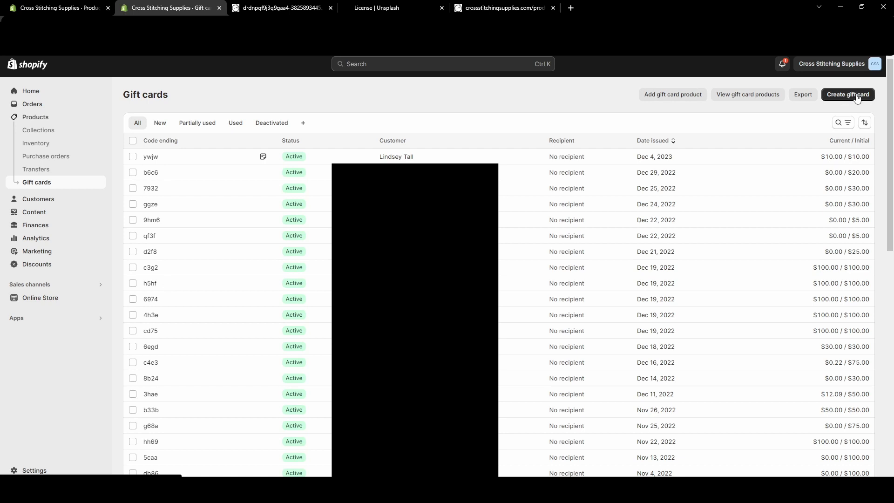
Step: Start a new gift card worth $20.00 with no expiration date
{"action": "left_click", "coordinate": [848, 94]}
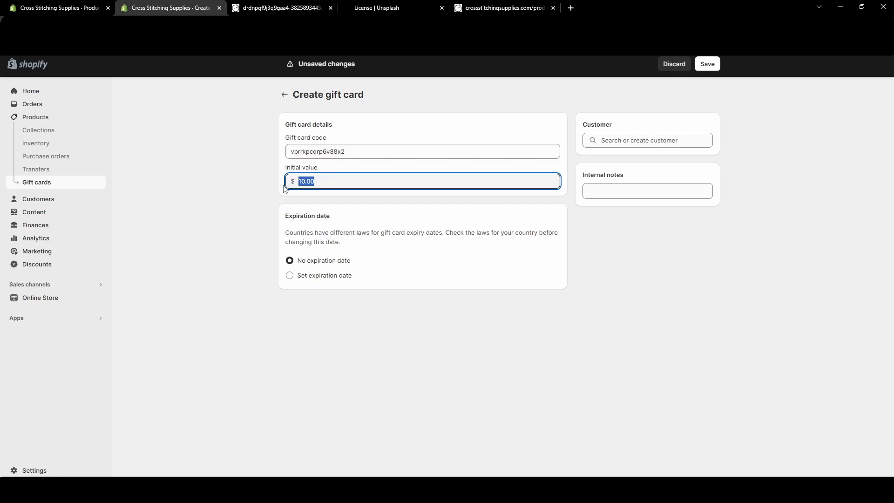
{"action": "type", "text": "02"}
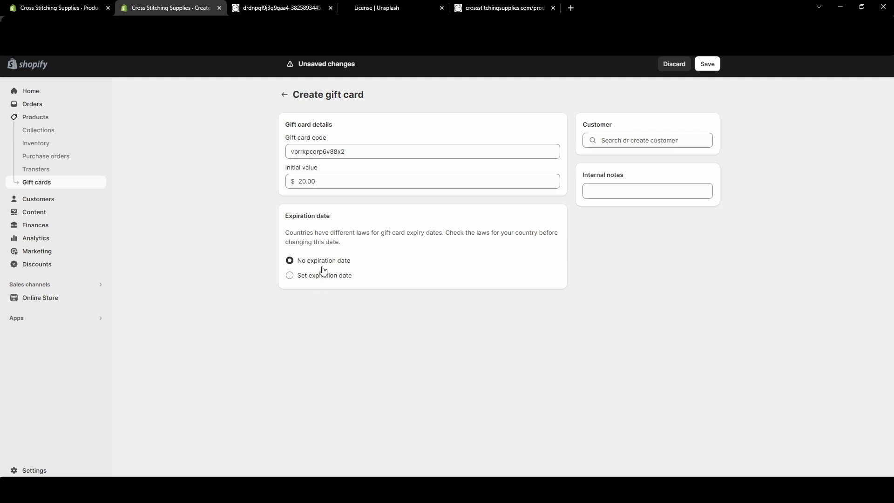
{"action": "left_click", "coordinate": [289, 275]}
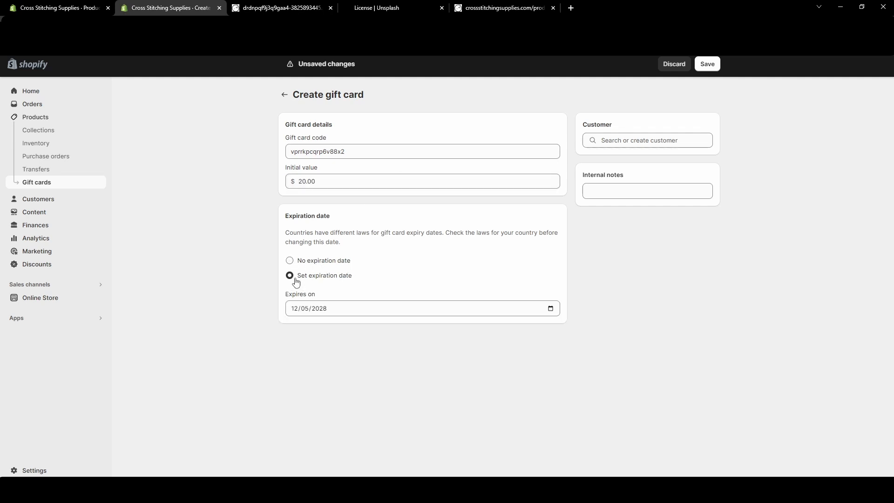
{"action": "left_click", "coordinate": [289, 261]}
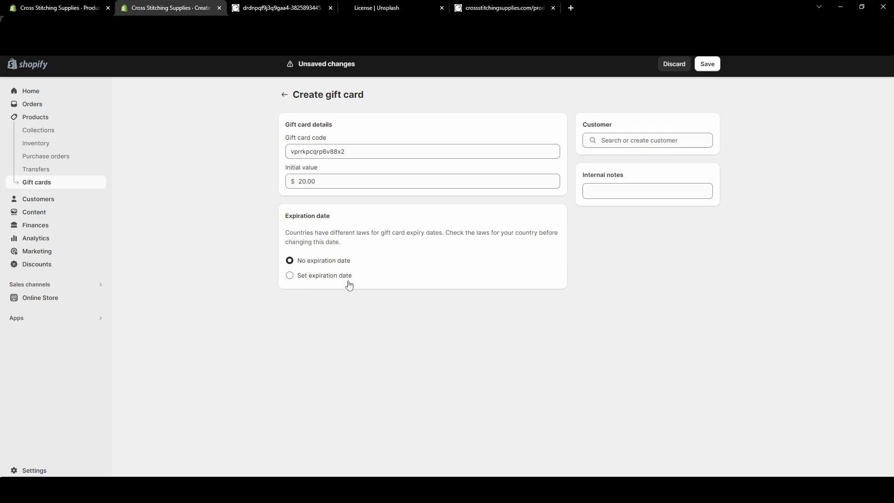
{"action": "mouse_move", "coordinate": [350, 286]}
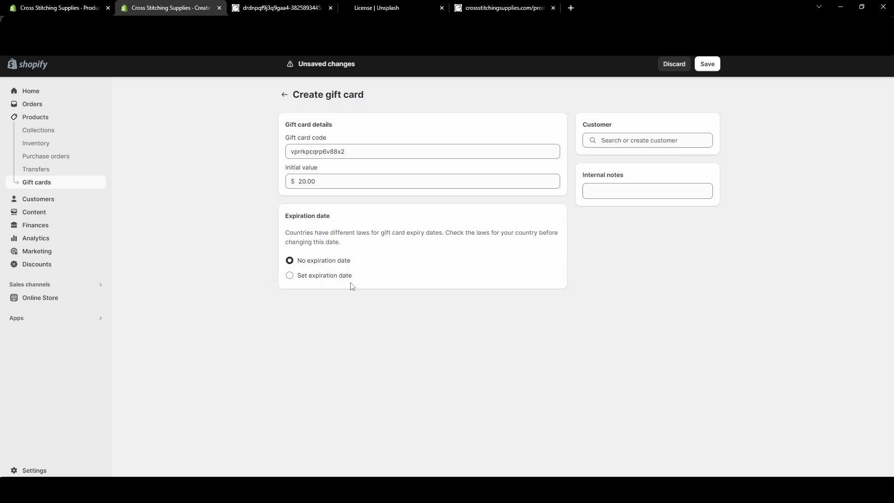
{"action": "mouse_move", "coordinate": [472, 241]}
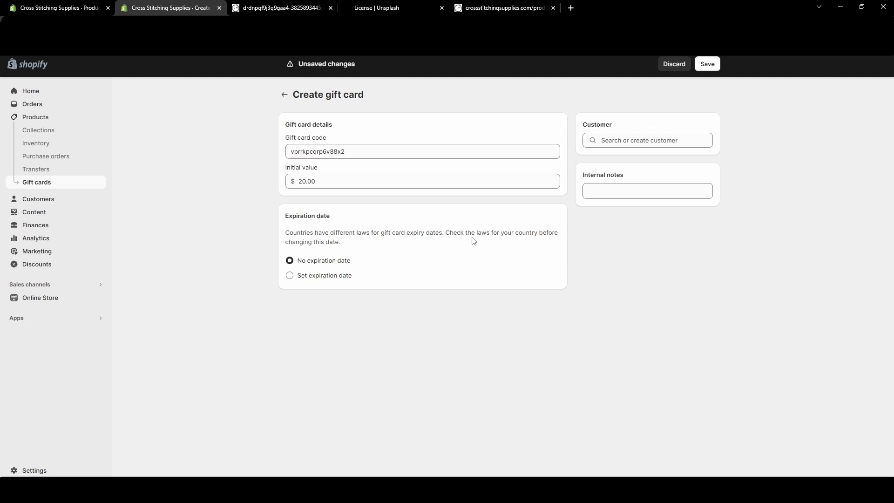
{"action": "mouse_move", "coordinate": [469, 248]}
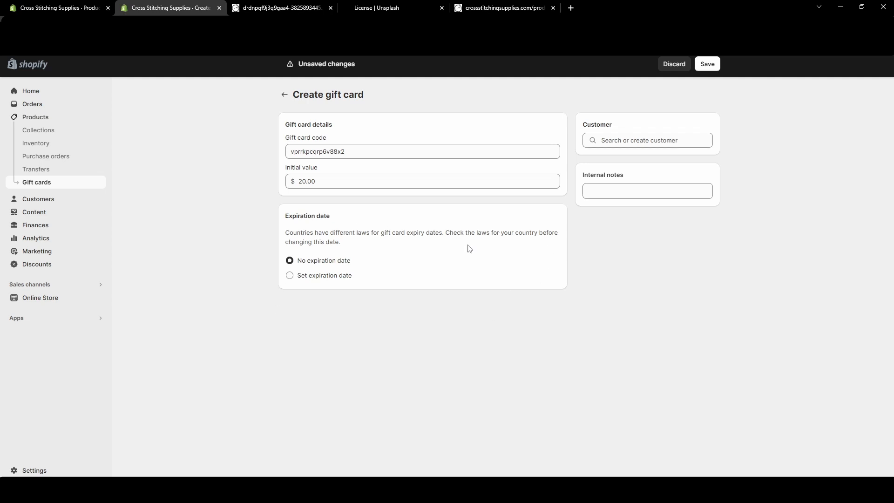
{"action": "left_click", "coordinate": [647, 140]}
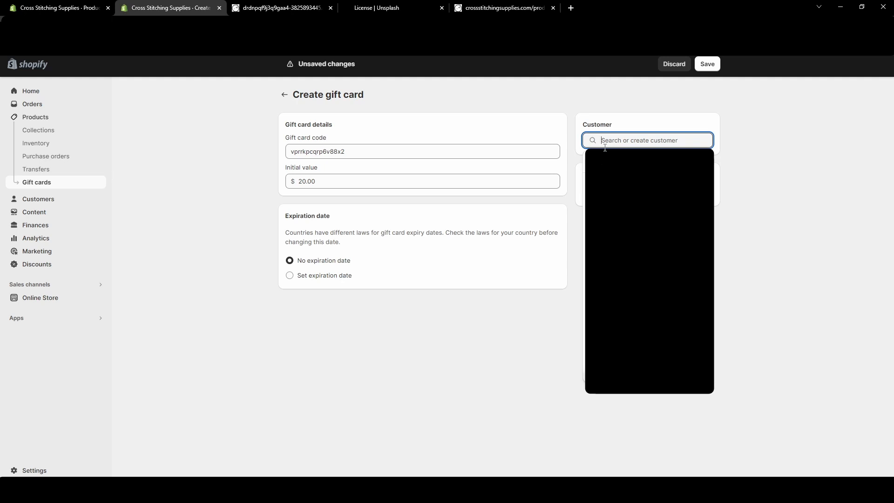
{"action": "mouse_move", "coordinate": [642, 198]}
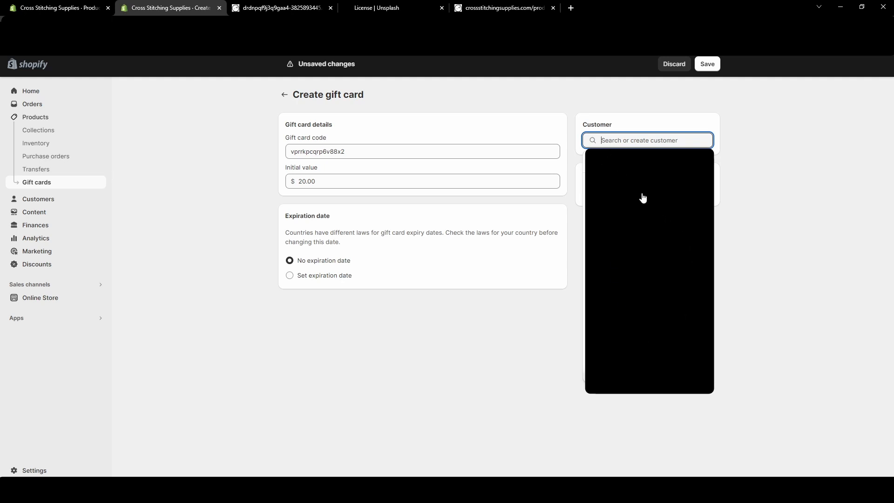
{"action": "mouse_move", "coordinate": [633, 230]}
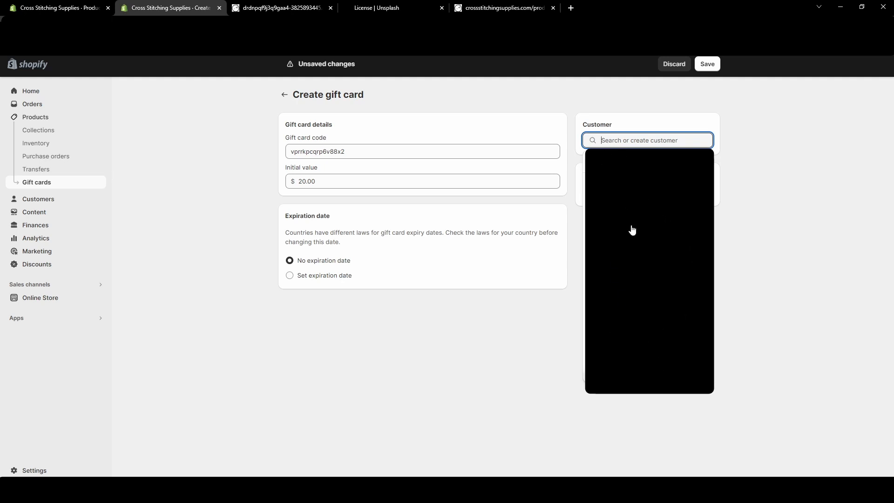
{"action": "mouse_move", "coordinate": [573, 150]}
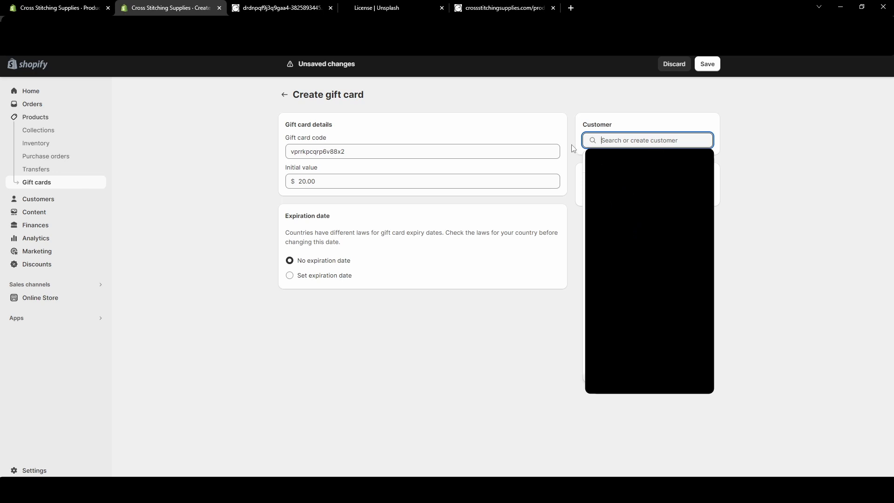
{"action": "mouse_move", "coordinate": [645, 140]}
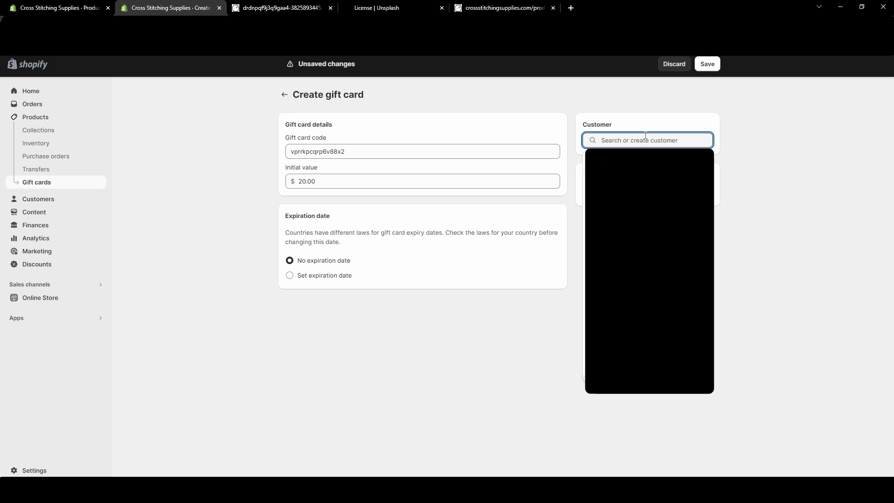
{"action": "type", "text": "Lindsey Tall"}
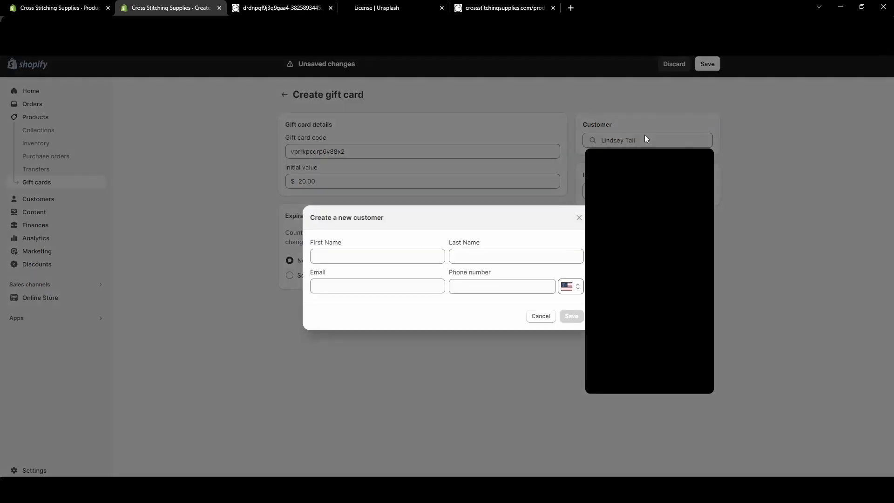
{"action": "mouse_move", "coordinate": [455, 164]}
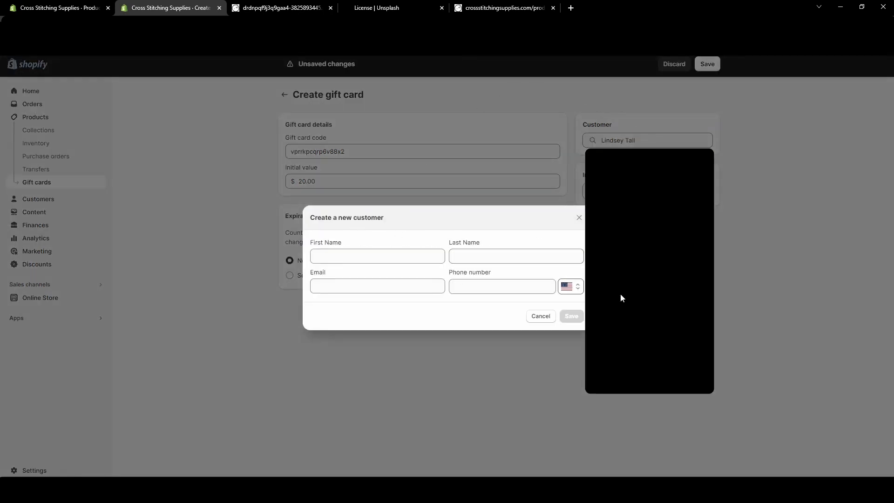
{"action": "left_click", "coordinate": [539, 316]}
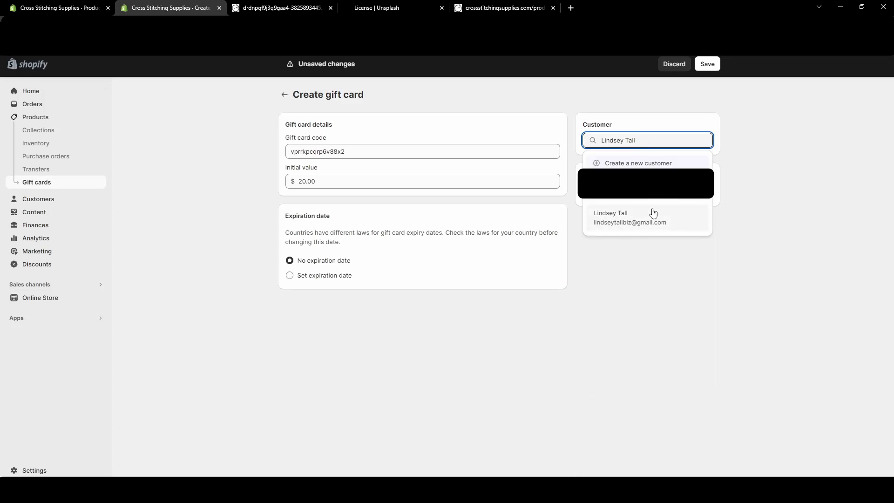
{"action": "left_click", "coordinate": [629, 217]}
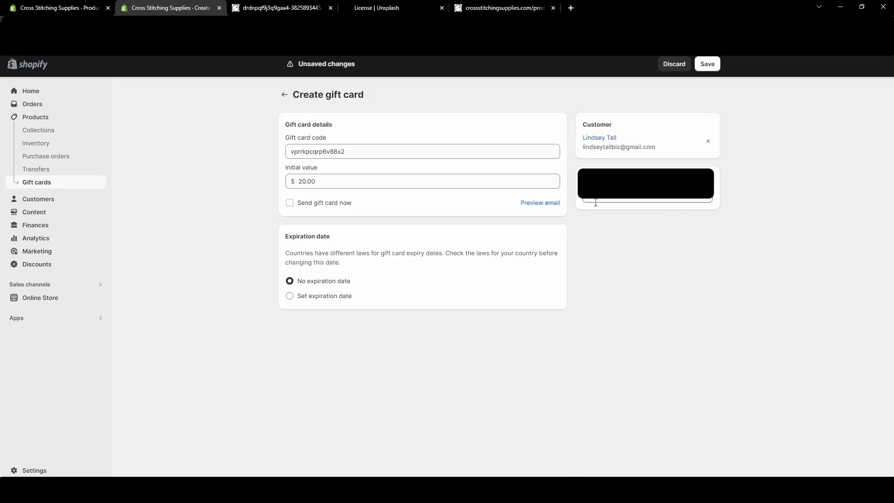
{"action": "mouse_move", "coordinate": [277, 187]}
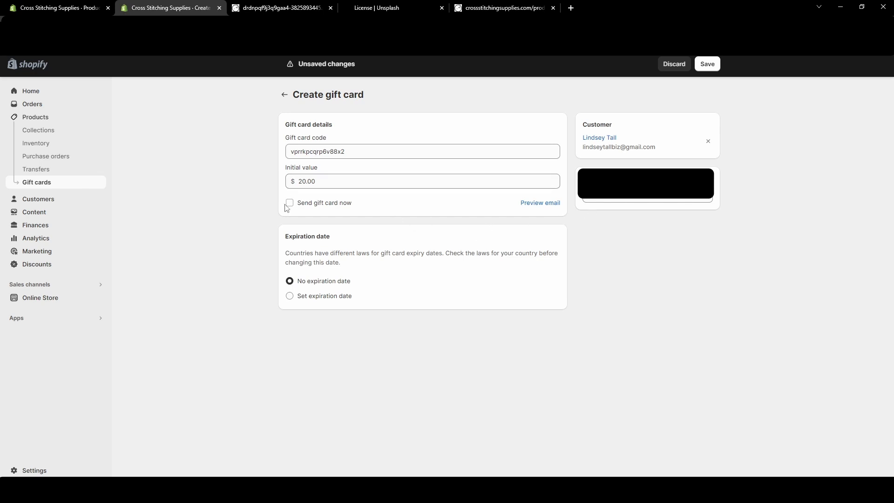
{"action": "left_click", "coordinate": [290, 203]}
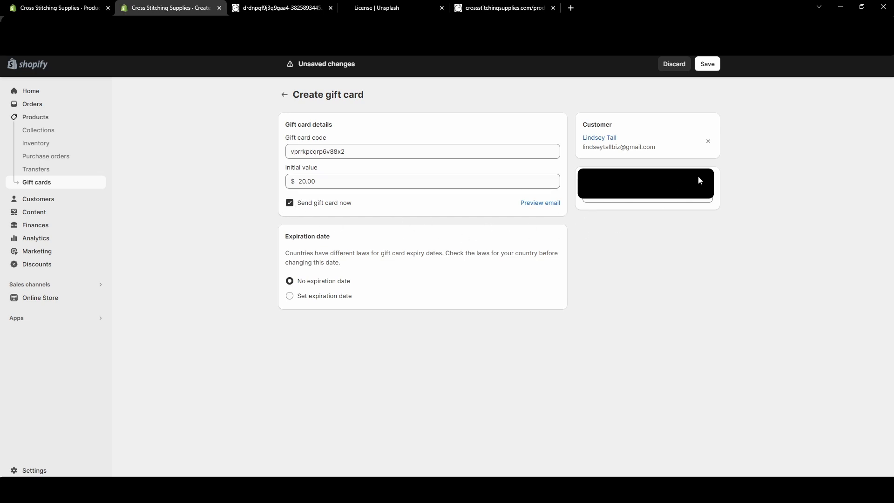
{"action": "mouse_move", "coordinate": [564, 235]}
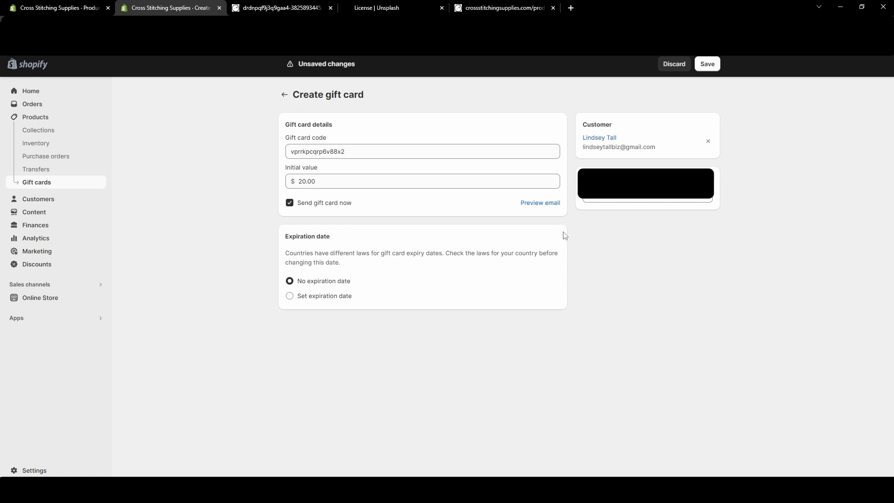
Step: Review the email preview of the $20.00 Cross Stitching Supplies gift card, then close it
{"action": "left_click", "coordinate": [541, 204]}
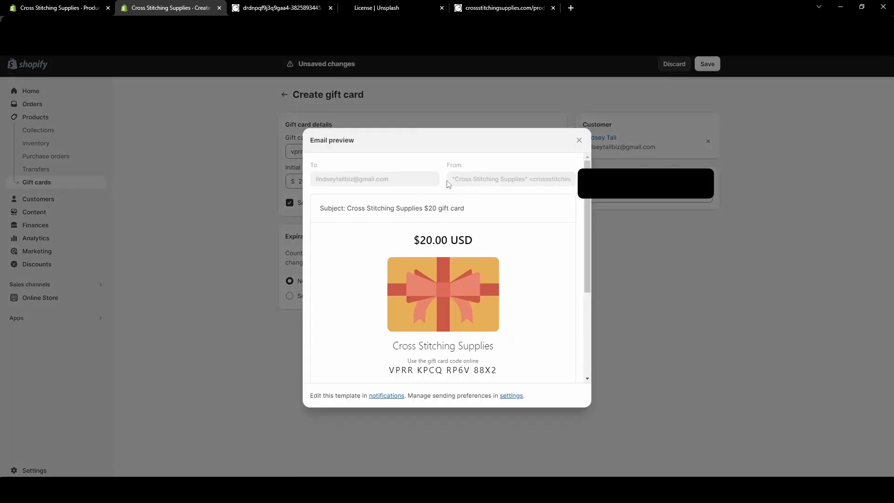
{"action": "scroll", "scroll_direction": "down", "scroll_amount": 3}
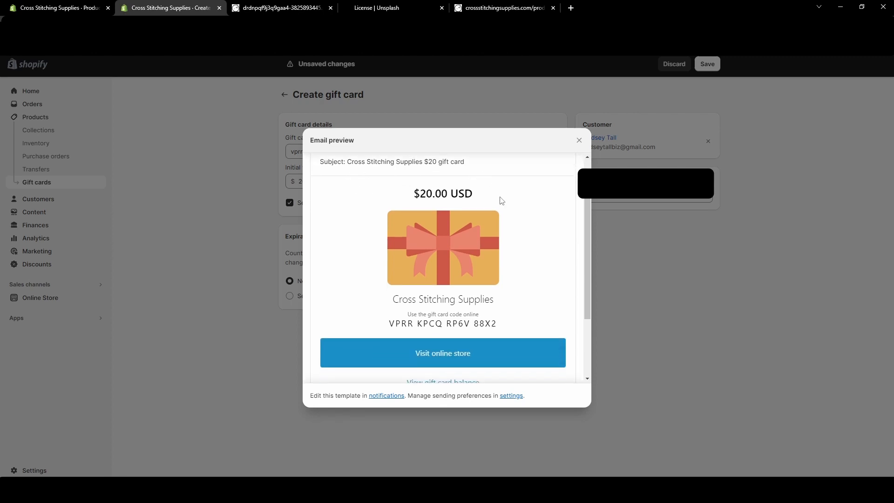
{"action": "mouse_move", "coordinate": [466, 314]}
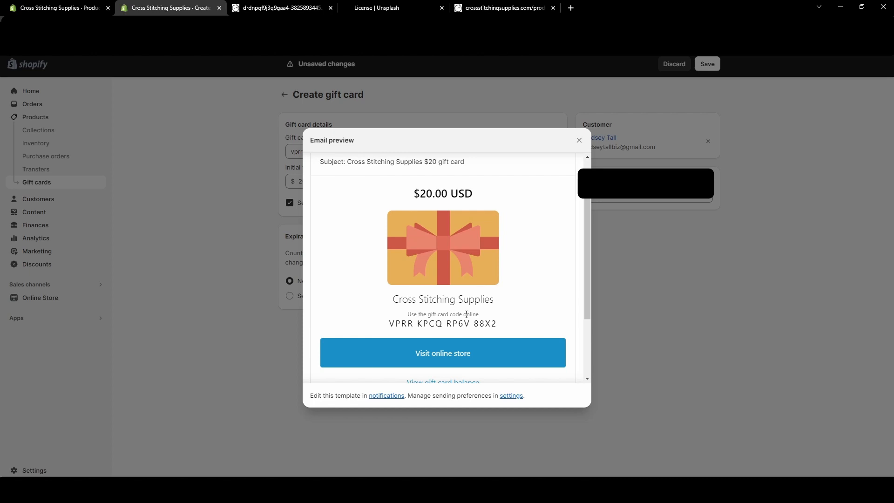
{"action": "scroll", "scroll_direction": "down", "scroll_amount": 3}
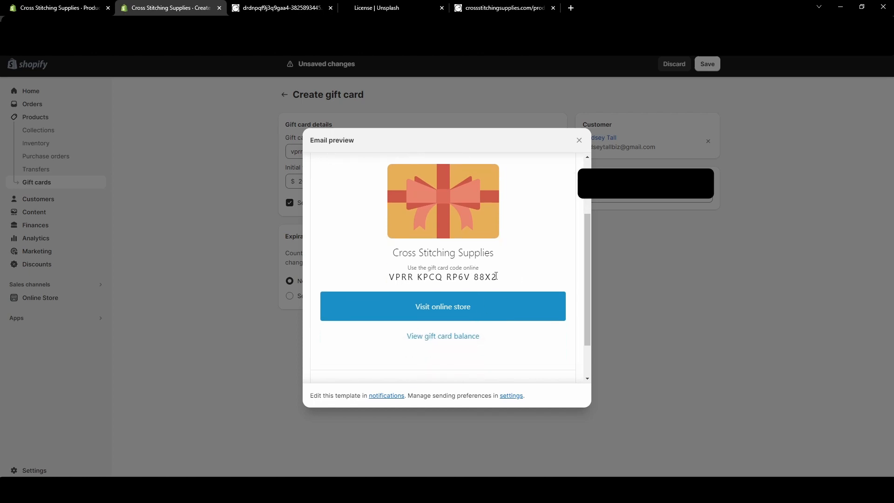
{"action": "mouse_move", "coordinate": [444, 358]}
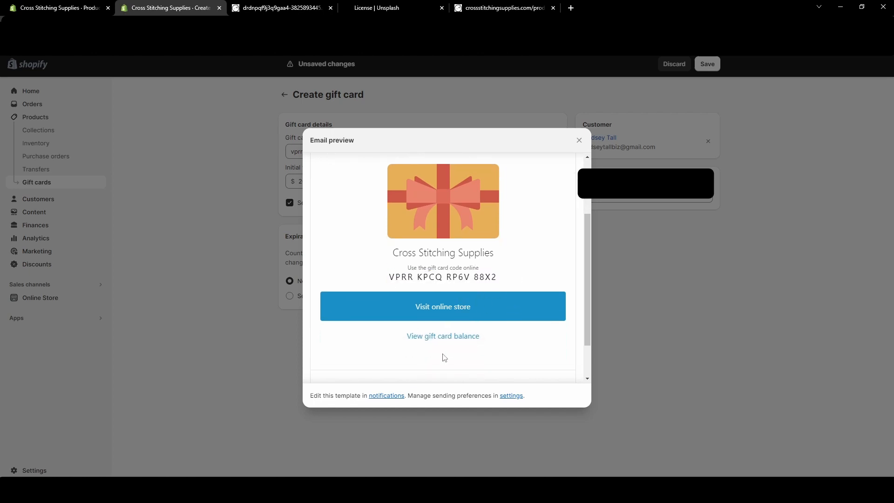
{"action": "left_click", "coordinate": [578, 140]}
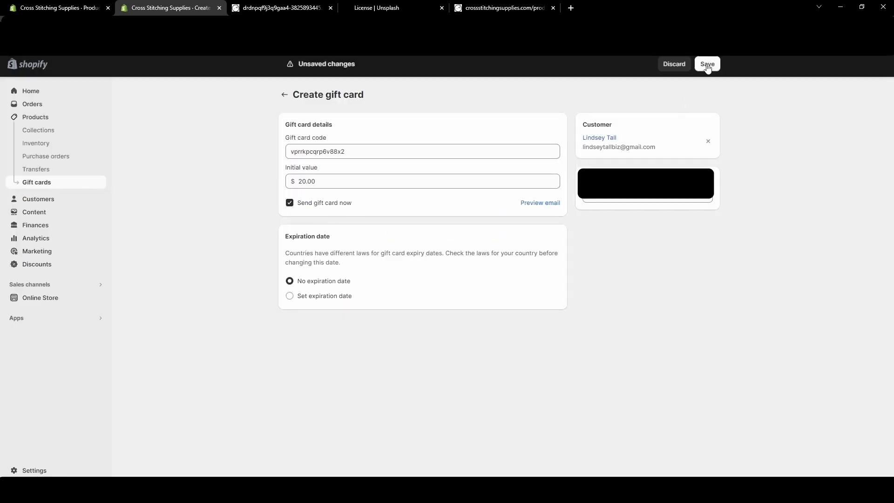
{"action": "left_click", "coordinate": [707, 63]}
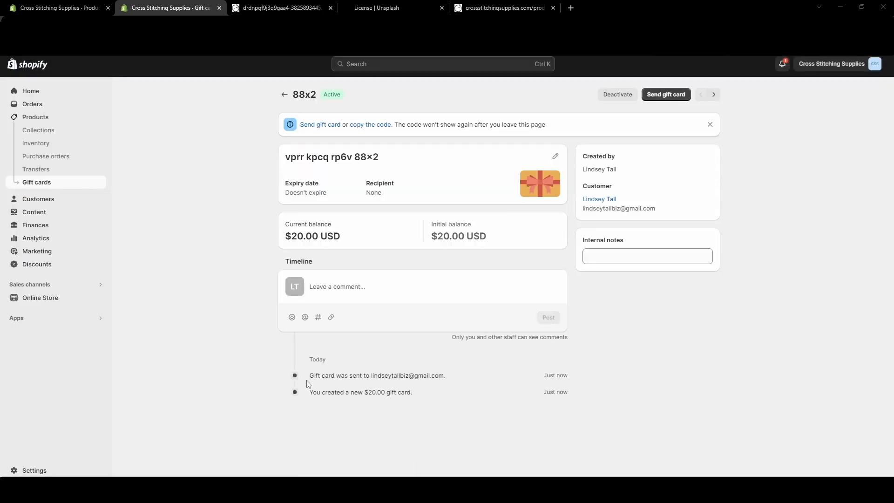
{"action": "mouse_move", "coordinate": [461, 388]}
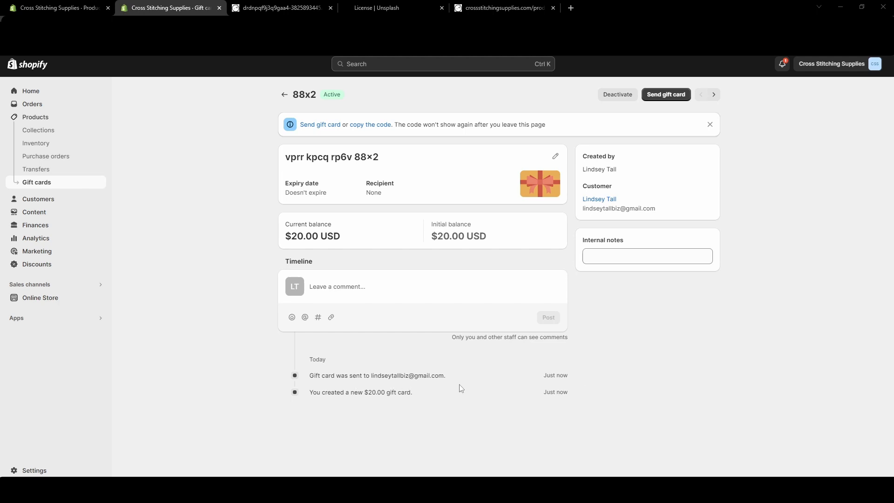
{"action": "mouse_move", "coordinate": [341, 234]}
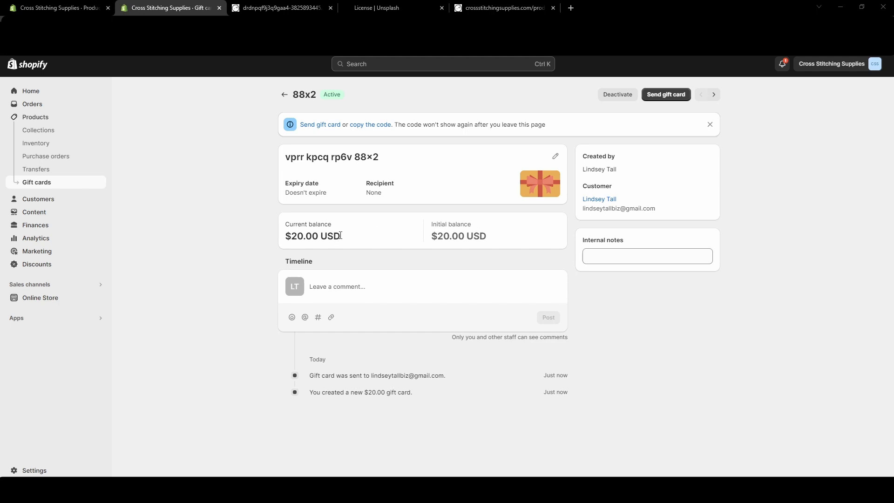
{"action": "mouse_move", "coordinate": [350, 237]}
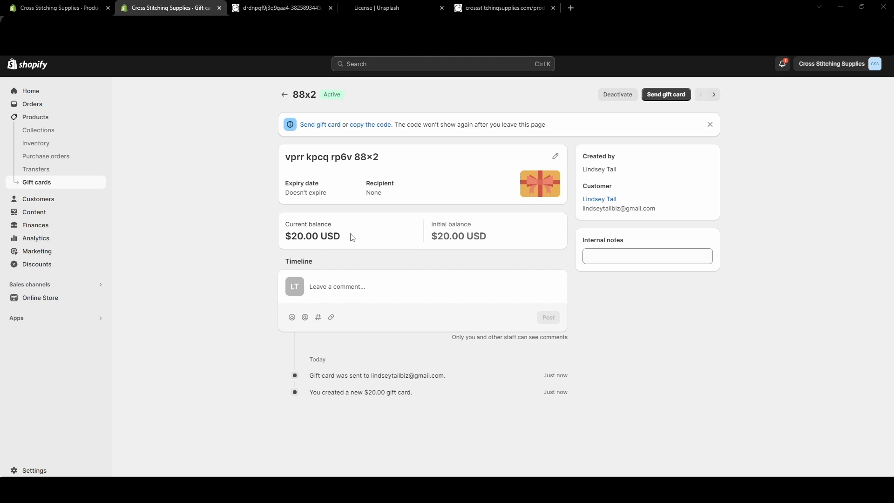
{"action": "mouse_move", "coordinate": [666, 97]}
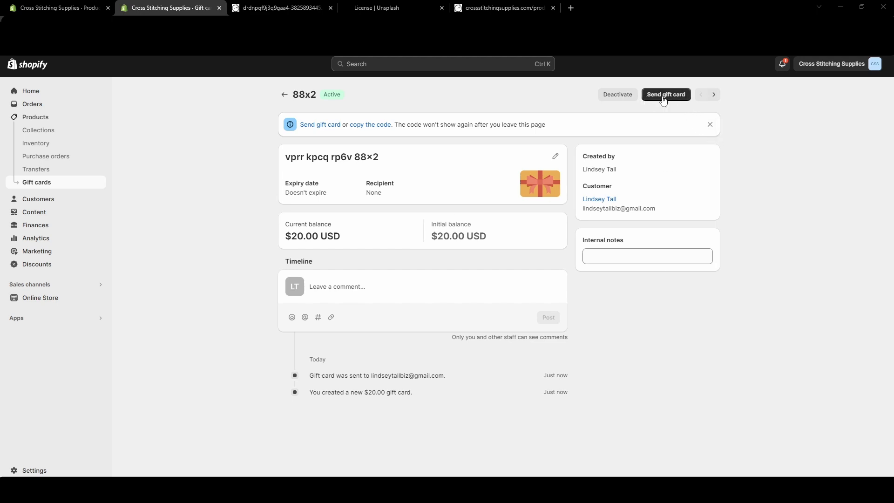
{"action": "mouse_move", "coordinate": [626, 108]}
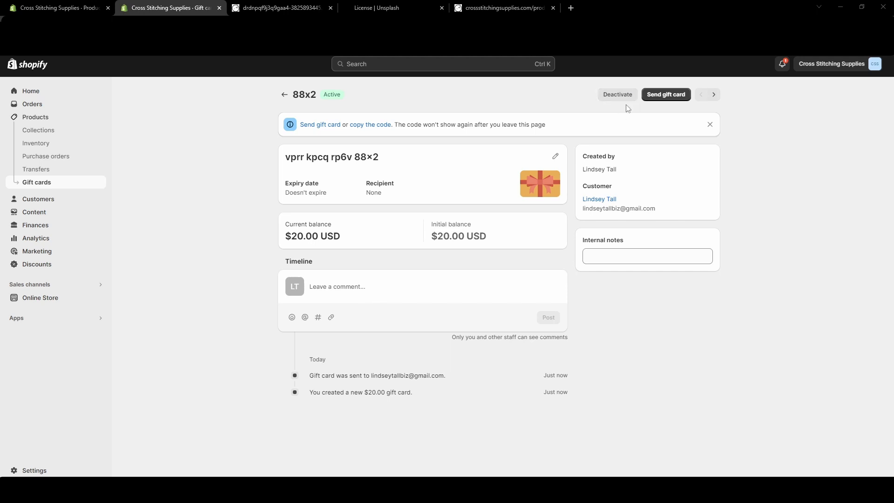
{"action": "mouse_move", "coordinate": [500, 179]}
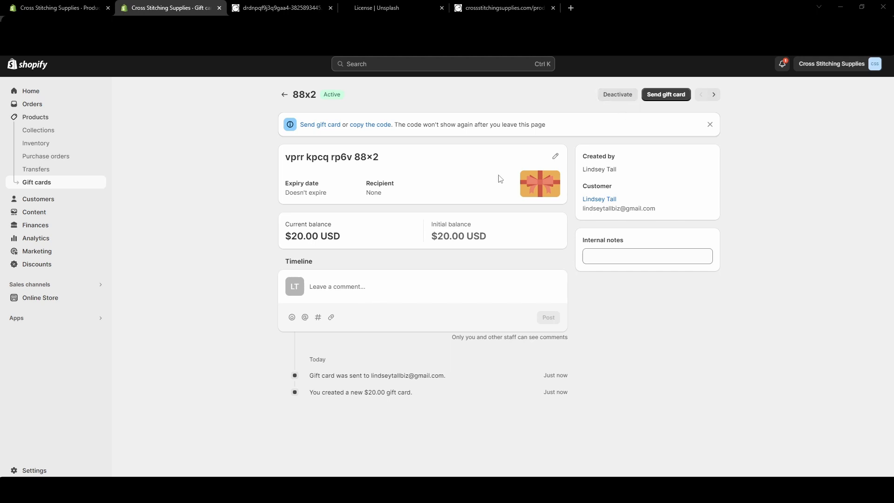
{"action": "mouse_move", "coordinate": [285, 165]}
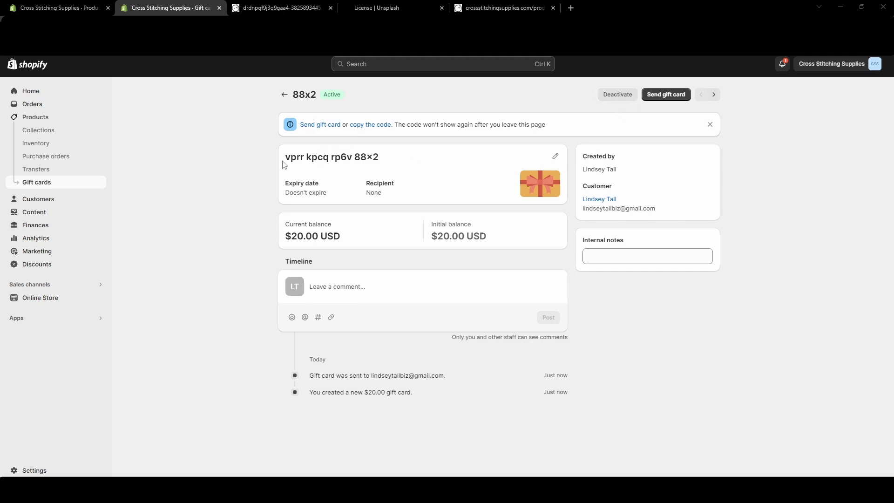
{"action": "mouse_move", "coordinate": [376, 183]}
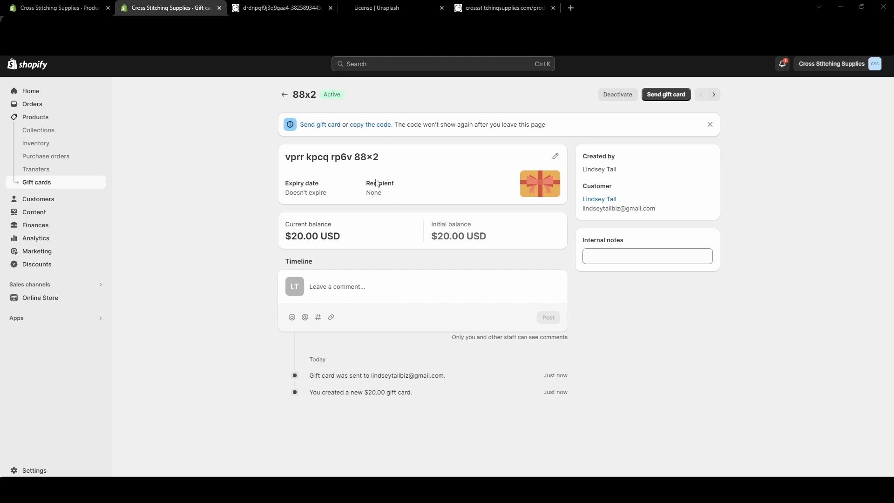
{"action": "mouse_move", "coordinate": [364, 175]}
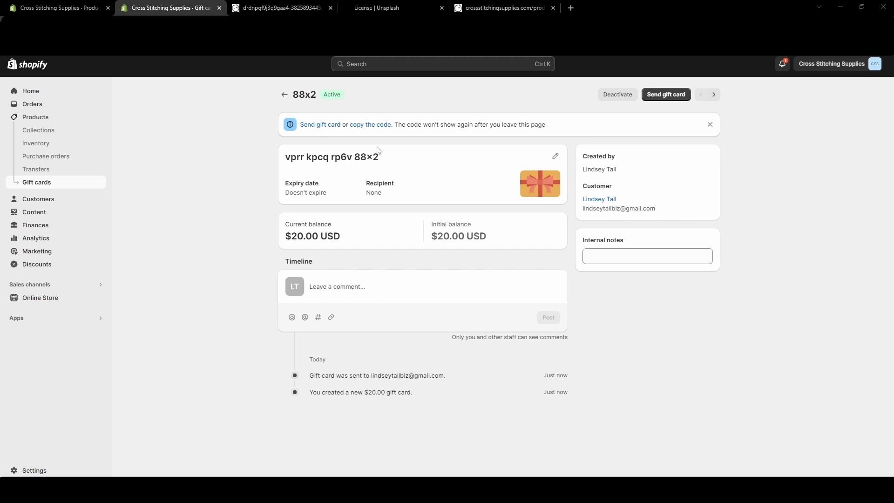
{"action": "mouse_move", "coordinate": [320, 124]}
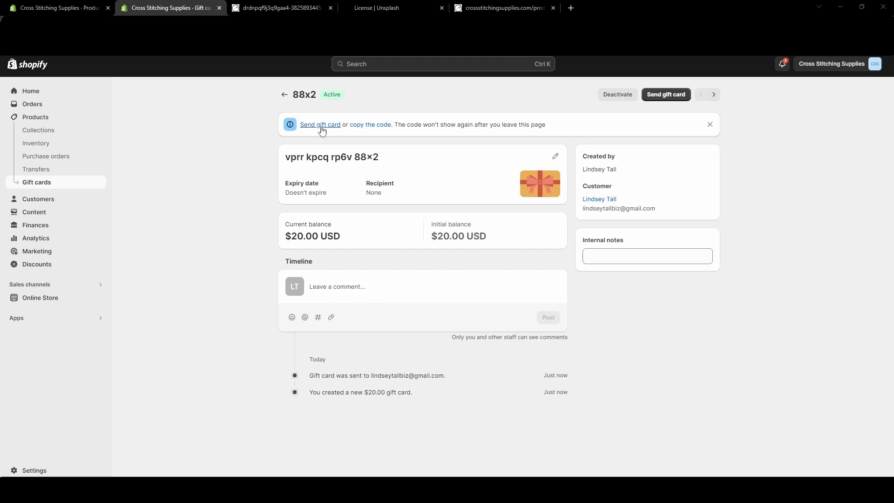
{"action": "mouse_move", "coordinate": [461, 124]}
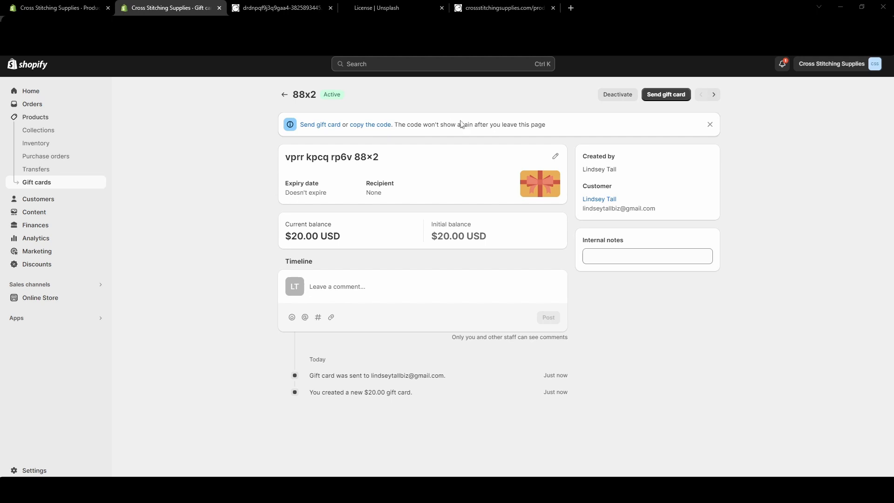
{"action": "mouse_move", "coordinate": [564, 134]}
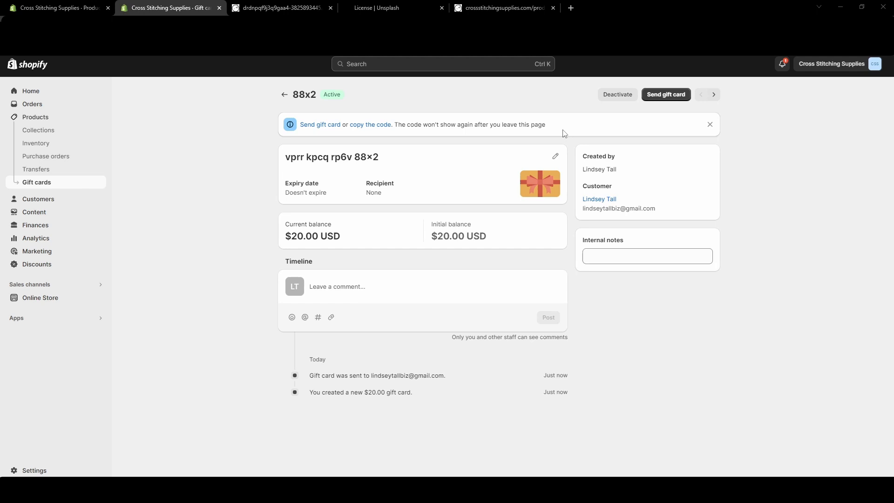
{"action": "mouse_move", "coordinate": [666, 95]}
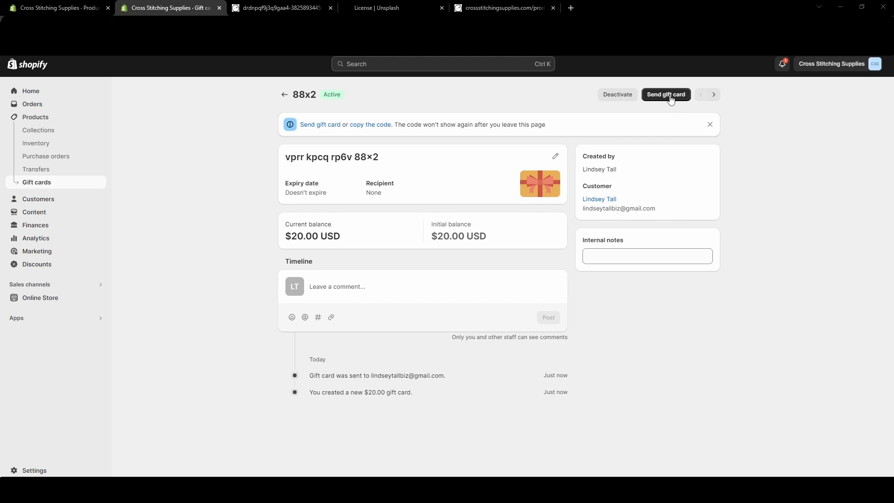
Step: Preview the send gift card email and open its notification template in a new tab
{"action": "left_click", "coordinate": [665, 95]}
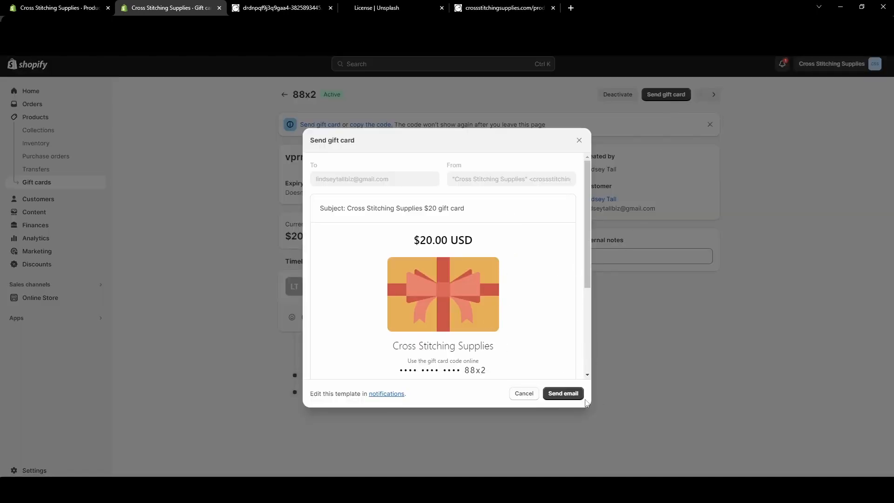
{"action": "left_click", "coordinate": [563, 393]}
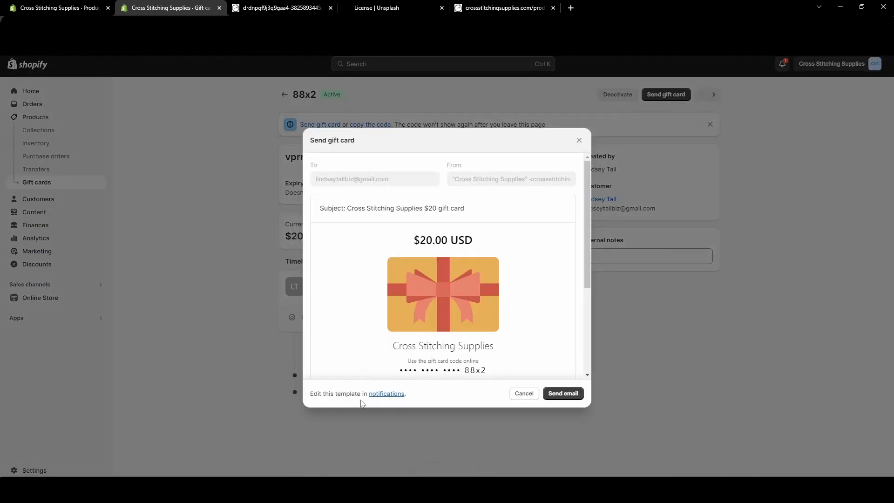
{"action": "mouse_move", "coordinate": [386, 410]}
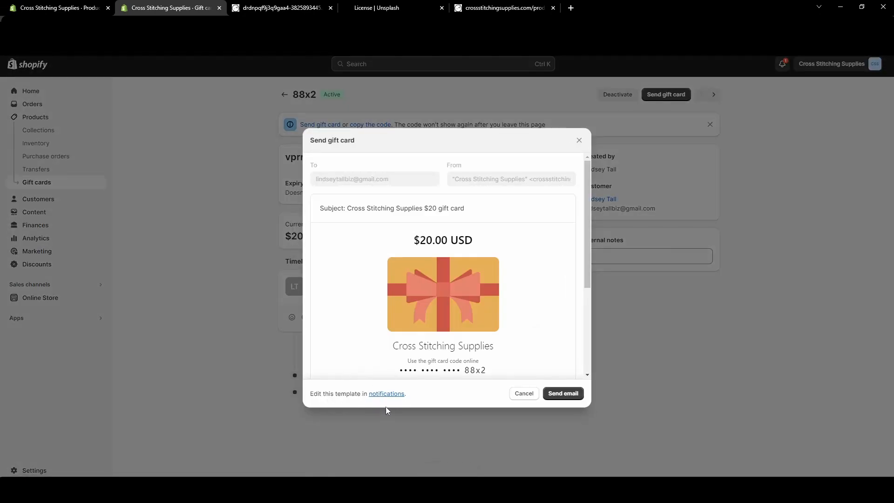
{"action": "left_click", "coordinate": [386, 393]}
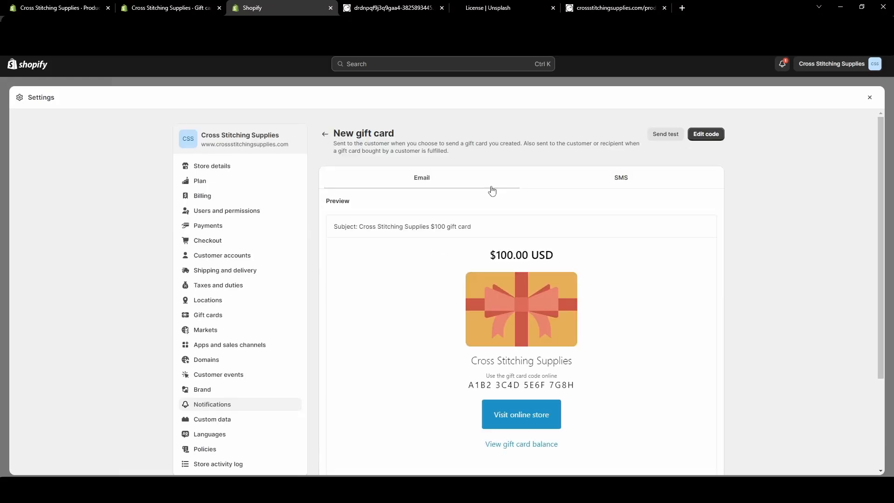
Step: View the template code, then cancel the resend dialog on the 88x2 card
{"action": "left_click", "coordinate": [705, 134]}
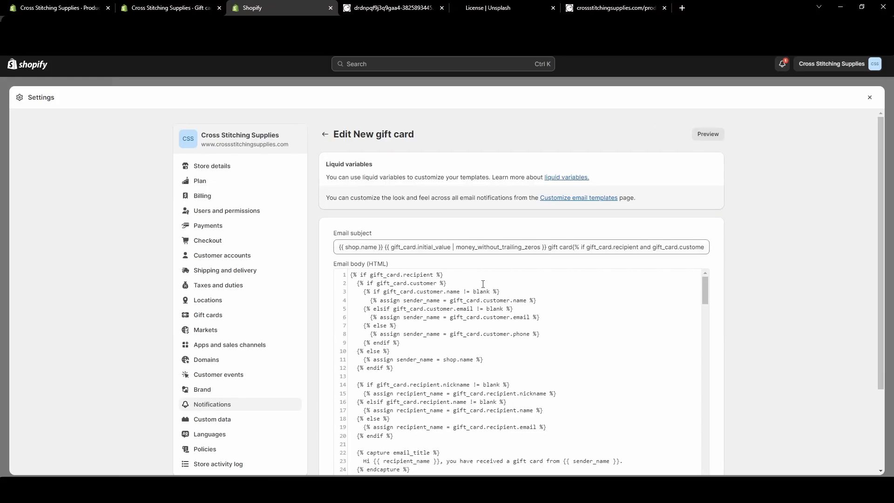
{"action": "mouse_move", "coordinate": [571, 386]}
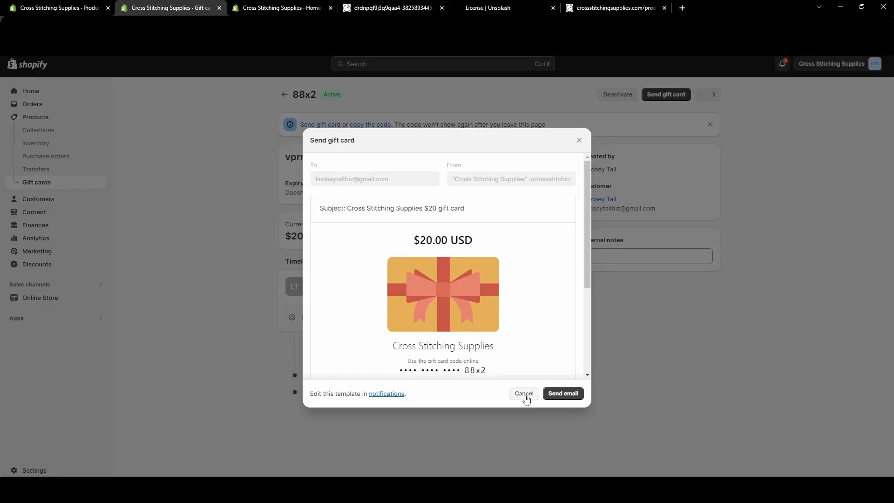
{"action": "left_click", "coordinate": [562, 393]}
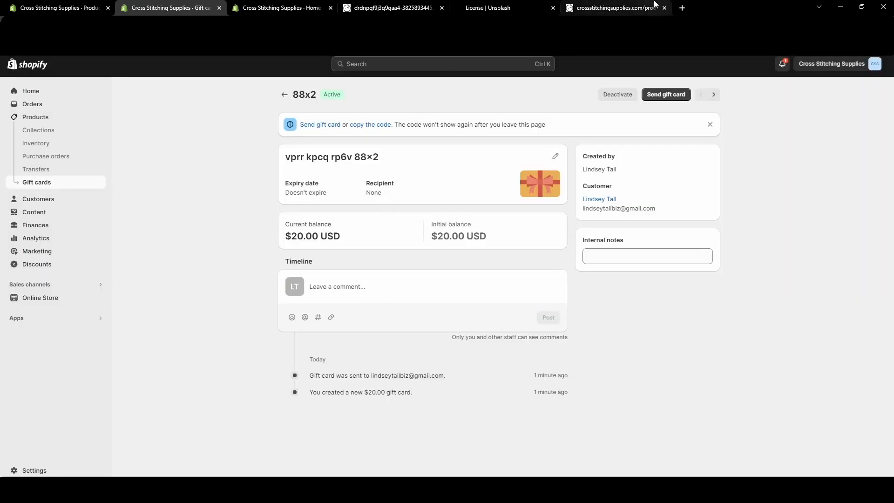
{"action": "mouse_move", "coordinate": [339, 21]}
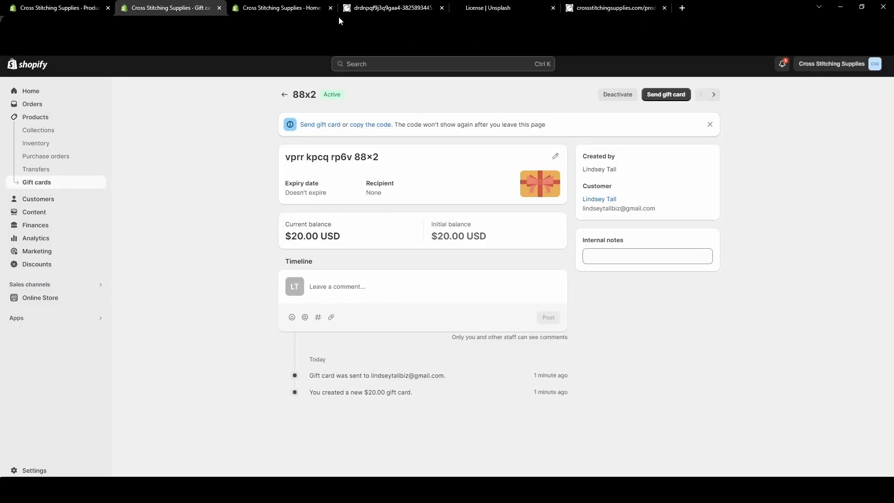
{"action": "mouse_move", "coordinate": [527, 15]}
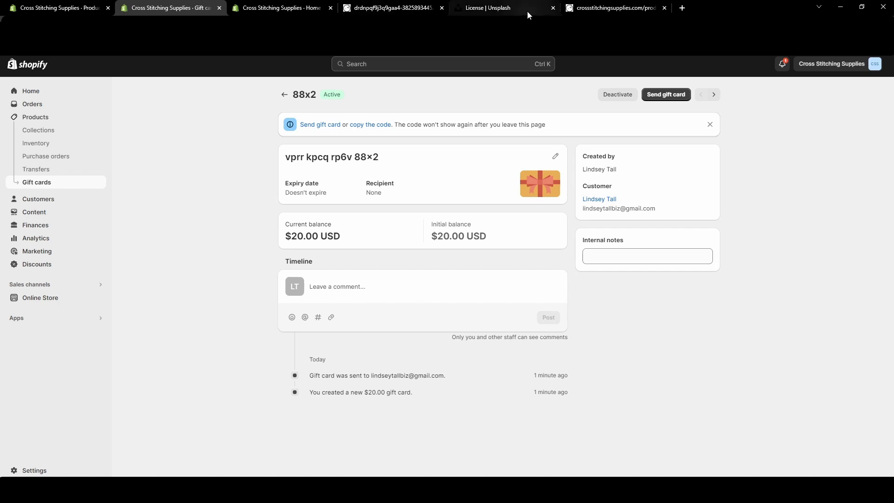
{"action": "left_click", "coordinate": [614, 7]}
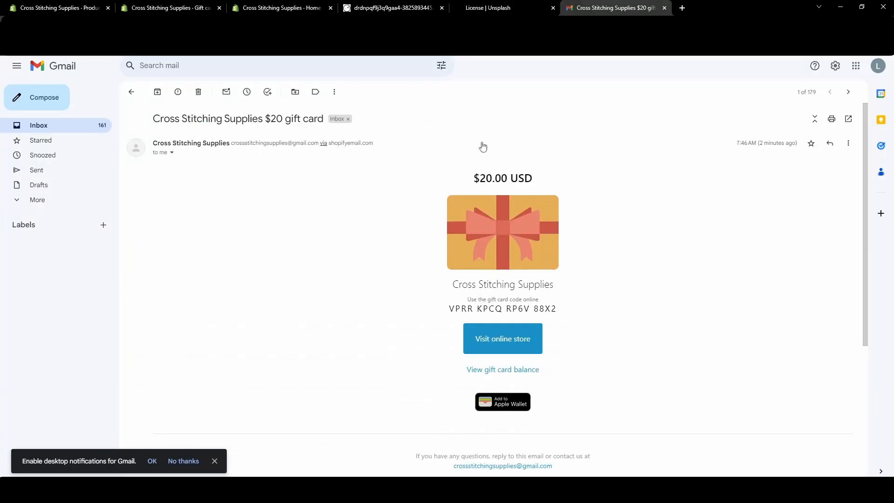
{"action": "mouse_move", "coordinate": [333, 254]}
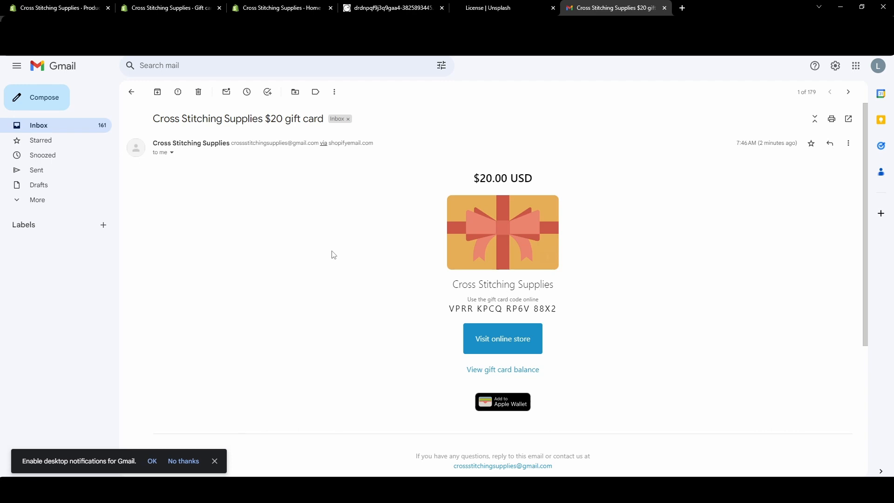
{"action": "mouse_move", "coordinate": [602, 252]}
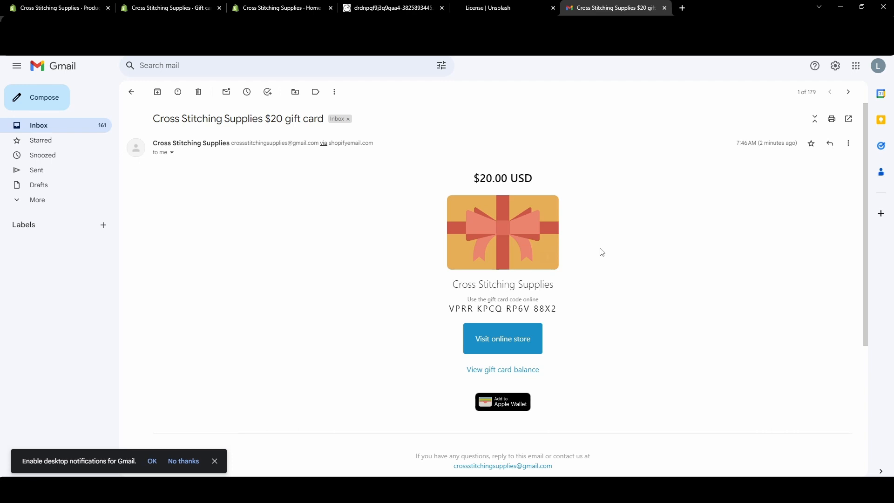